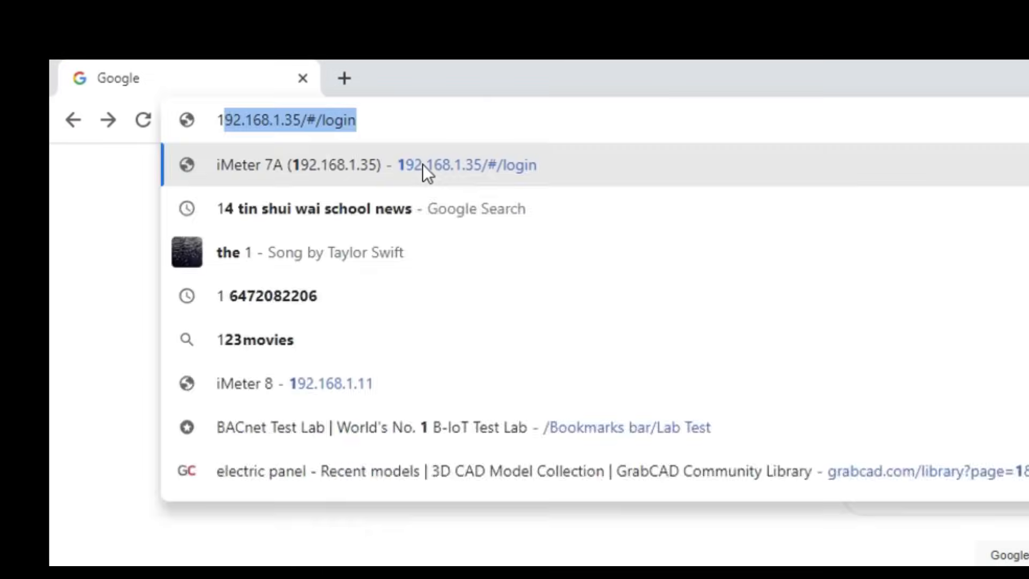
Enter the meter's 192.168 address in Chrome to reach the iMeter 7A login page
{"action": "type", "text": "192.168"}
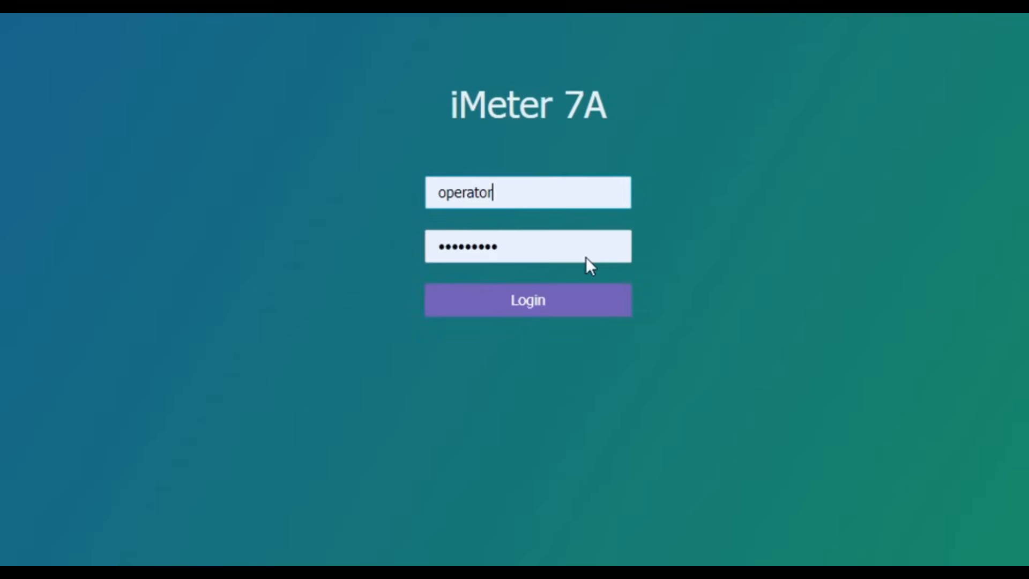
Log in, view the Energy, Demand, TOU, Max./Min. and I/O pages, then view PQ Insight waveforms
{"action": "left_click", "coordinate": [527, 300]}
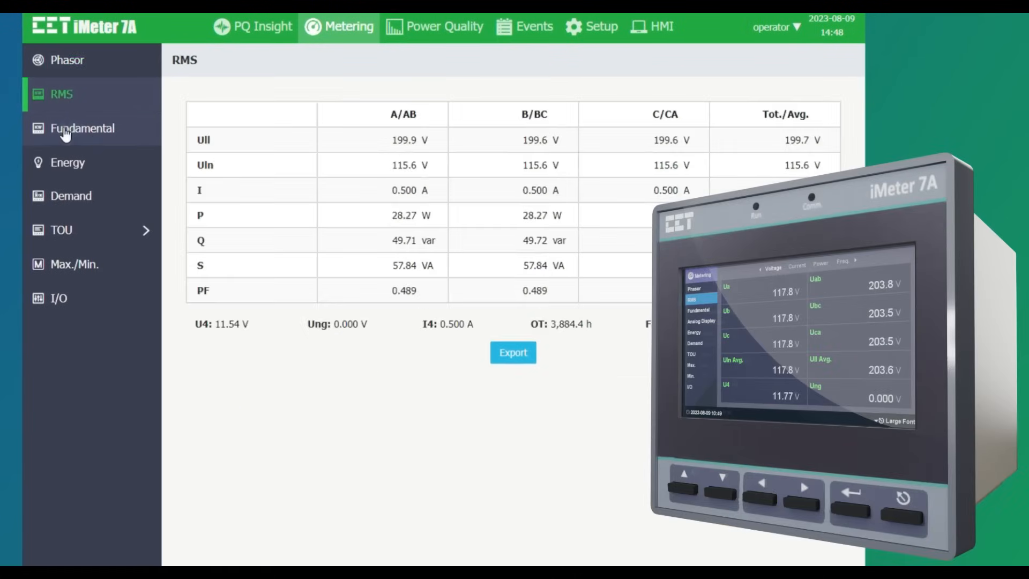
{"action": "left_click", "coordinate": [67, 162]}
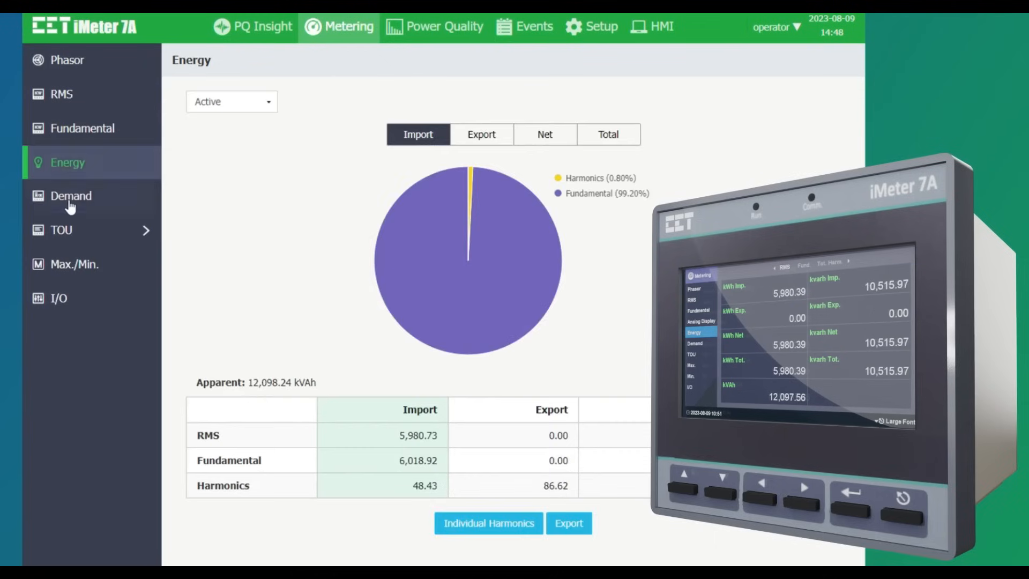
{"action": "left_click", "coordinate": [71, 195]}
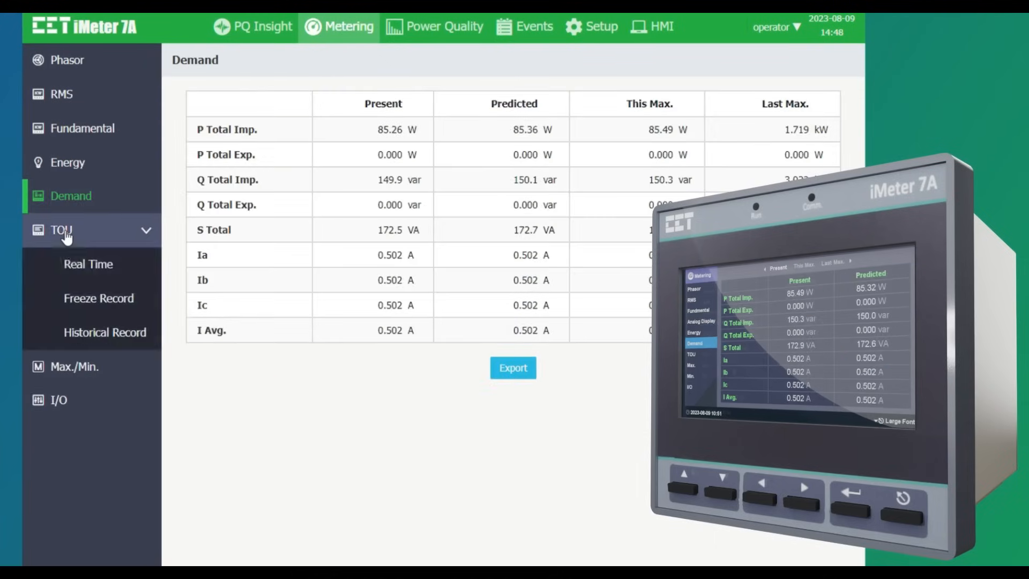
{"action": "left_click", "coordinate": [74, 264]}
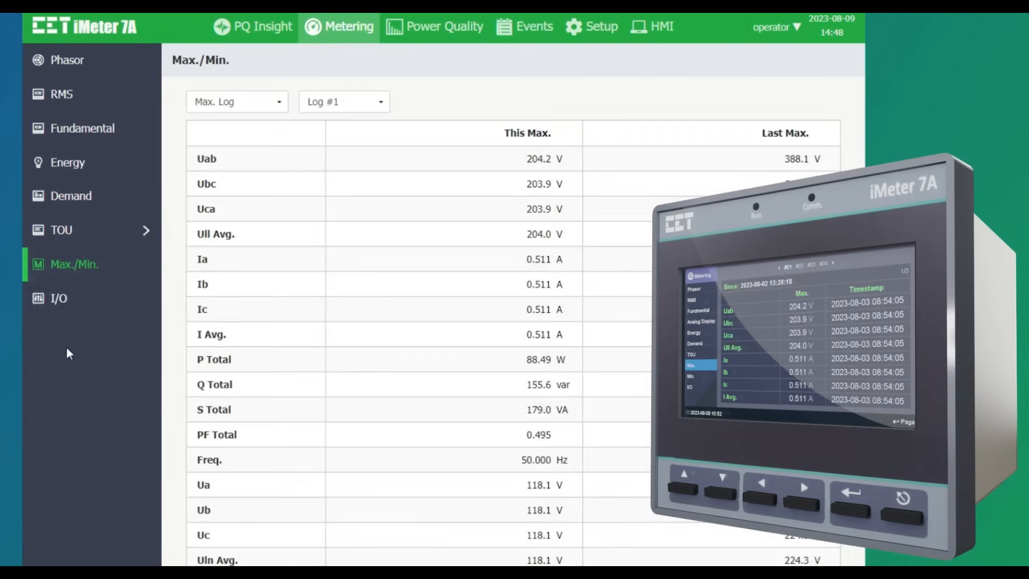
{"action": "left_click", "coordinate": [59, 299]}
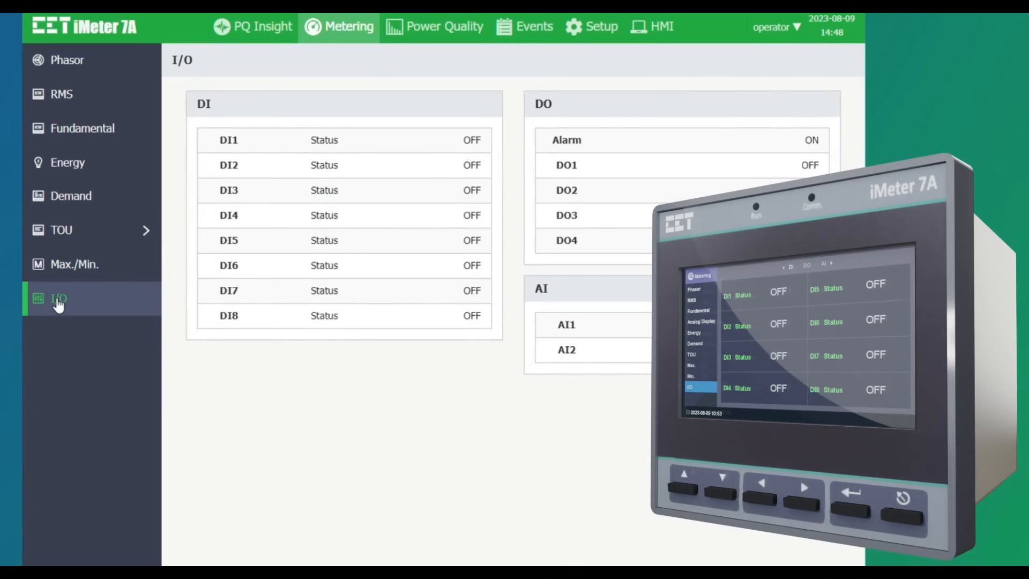
{"action": "left_click", "coordinate": [252, 26]}
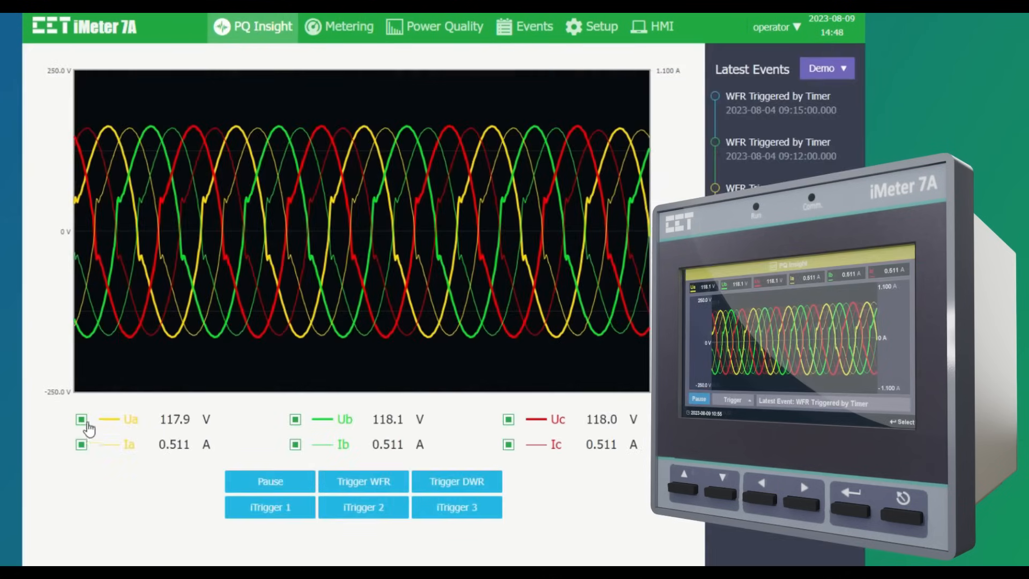
{"action": "left_click", "coordinate": [81, 419]}
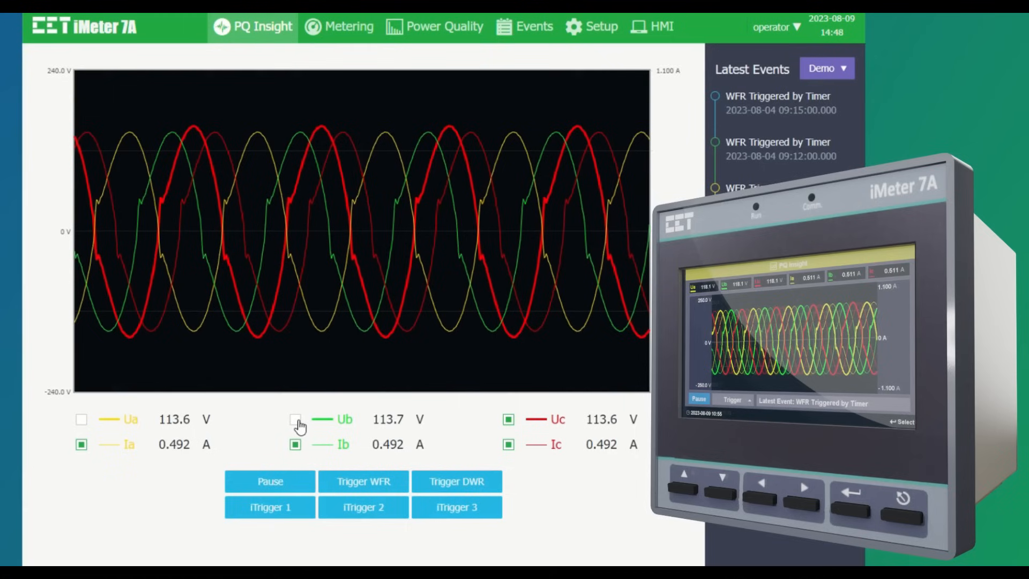
{"action": "left_click", "coordinate": [81, 419]}
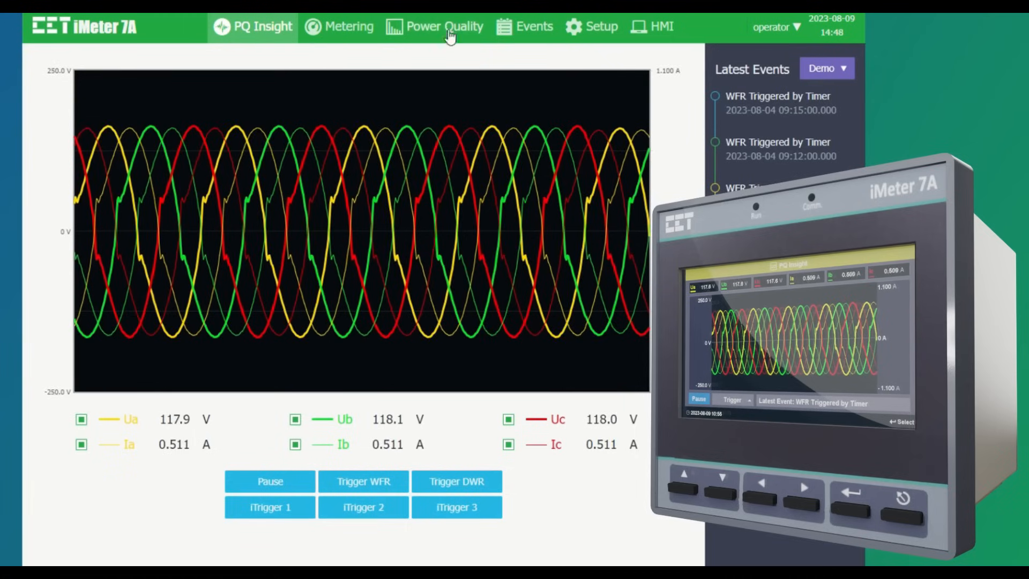
Review the harmonics, interharmonics, 2–150 kHz emission, unbalance and flicker reports
{"action": "left_click", "coordinate": [435, 26]}
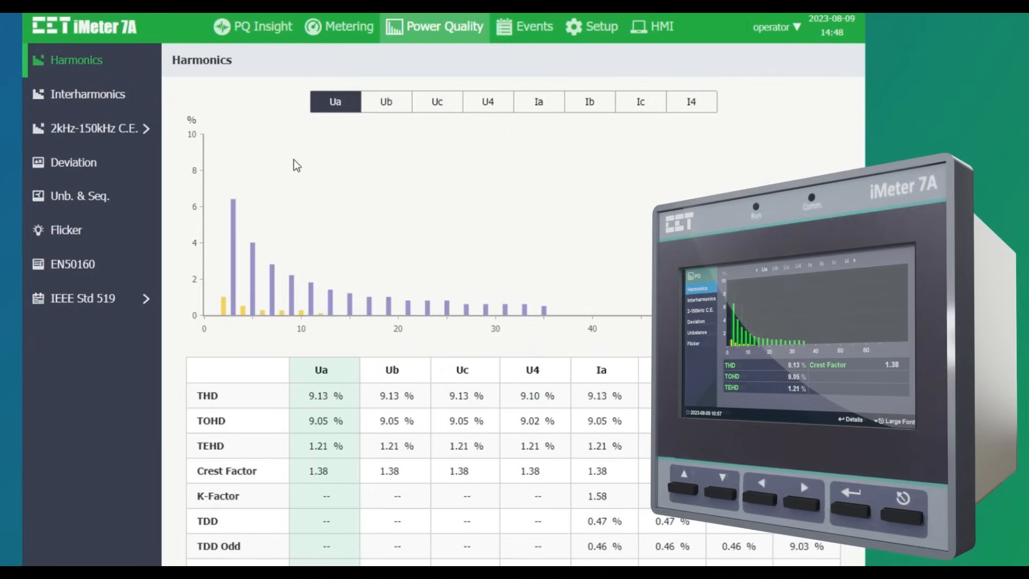
{"action": "left_click", "coordinate": [87, 94]}
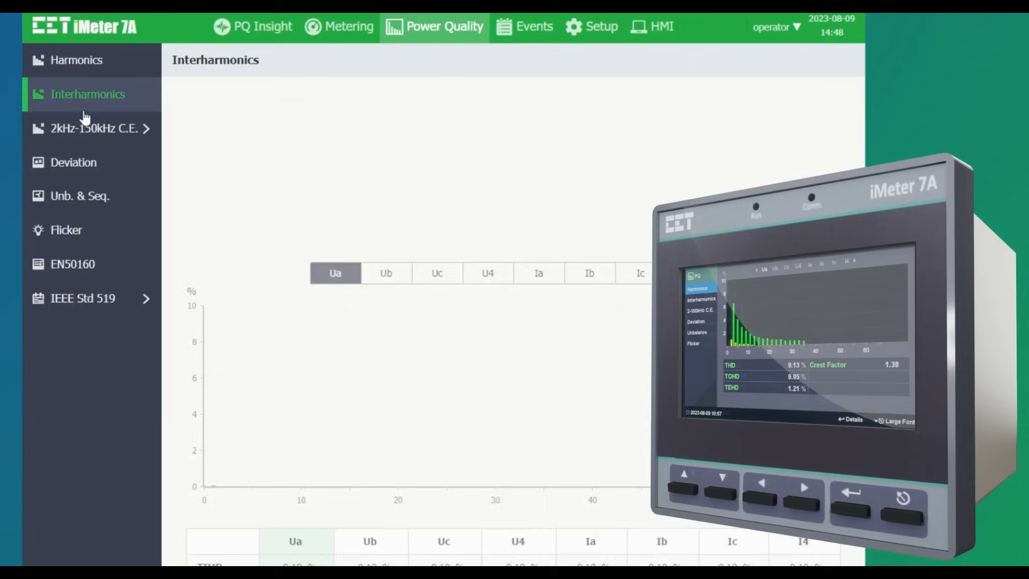
{"action": "left_click", "coordinate": [98, 128]}
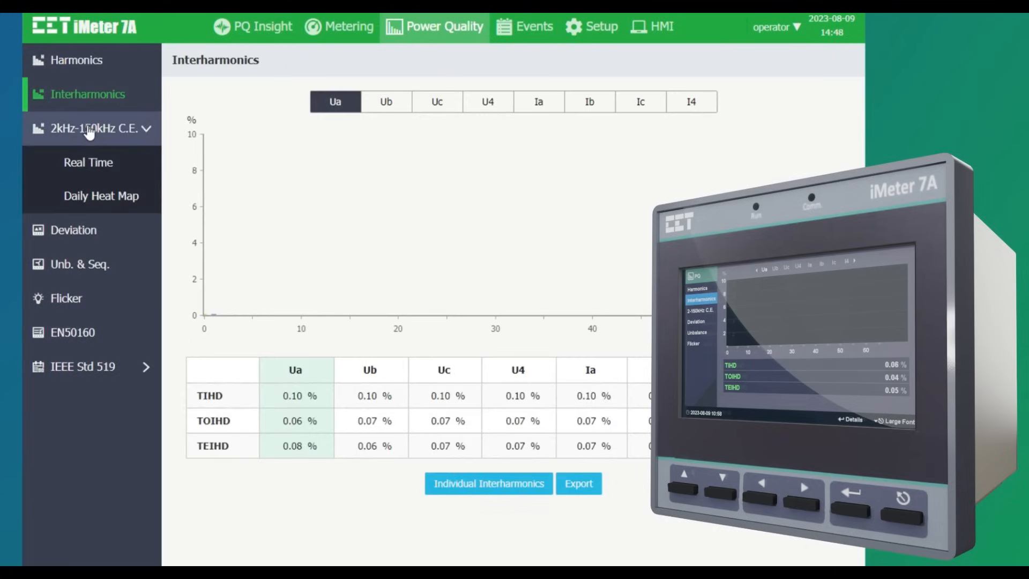
{"action": "left_click", "coordinate": [88, 162]}
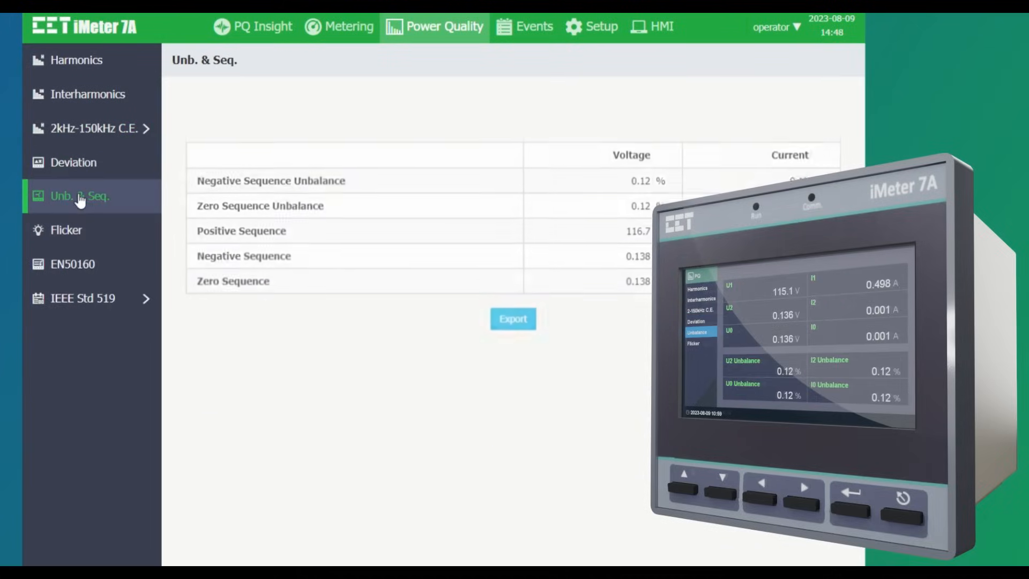
{"action": "left_click", "coordinate": [66, 230]}
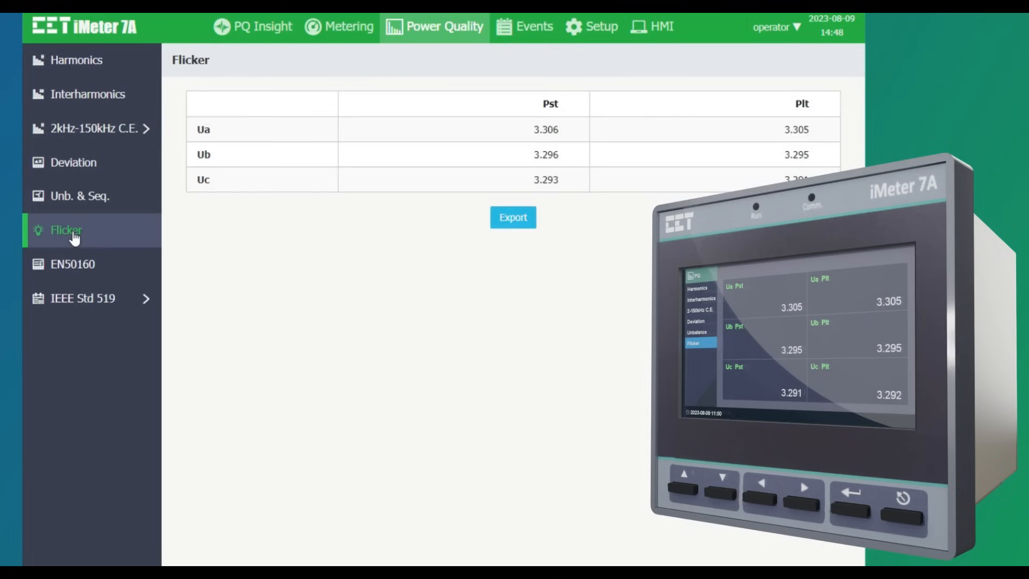
View the EN50160 and IEEE Std 519 weekly reports, return to harmonics, then open the SOE Log
{"action": "left_click", "coordinate": [73, 264]}
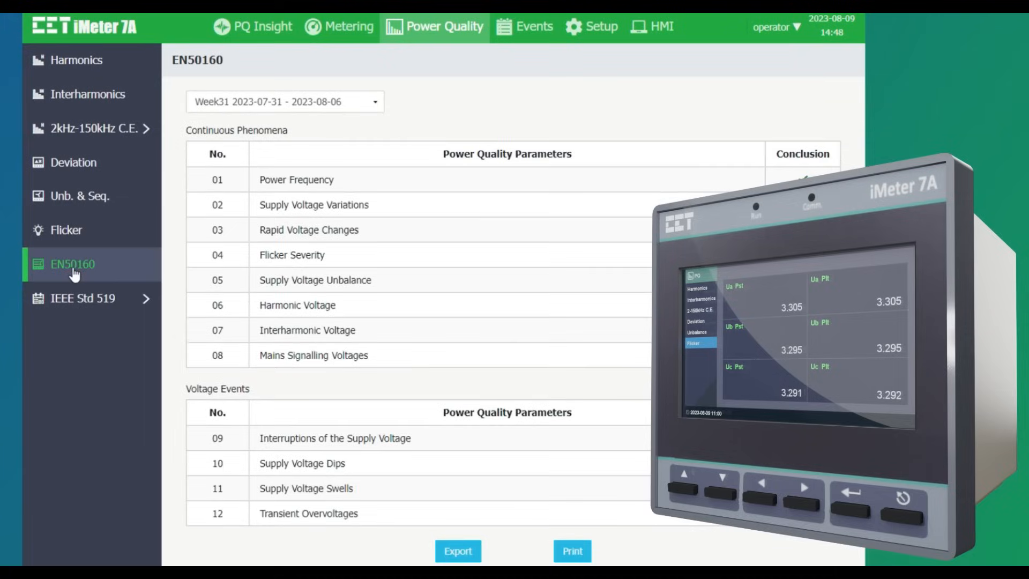
{"action": "left_click", "coordinate": [83, 298]}
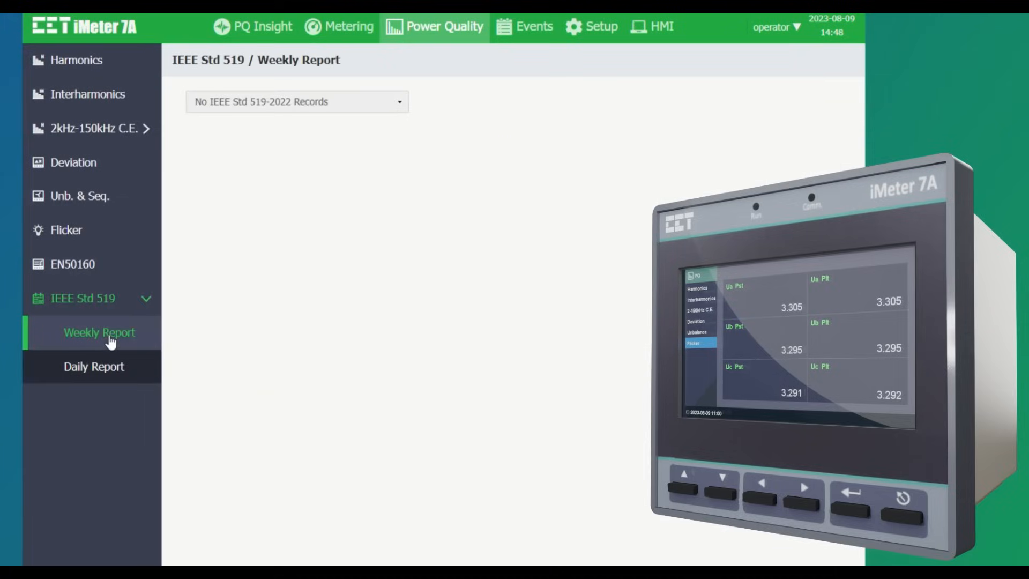
{"action": "left_click", "coordinate": [77, 59]}
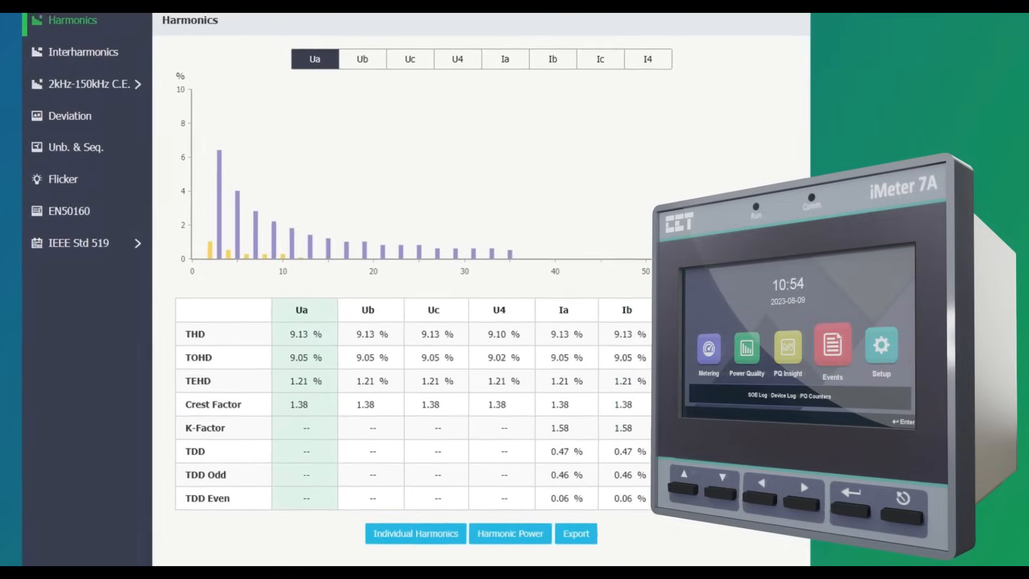
{"action": "left_click", "coordinate": [555, 30]}
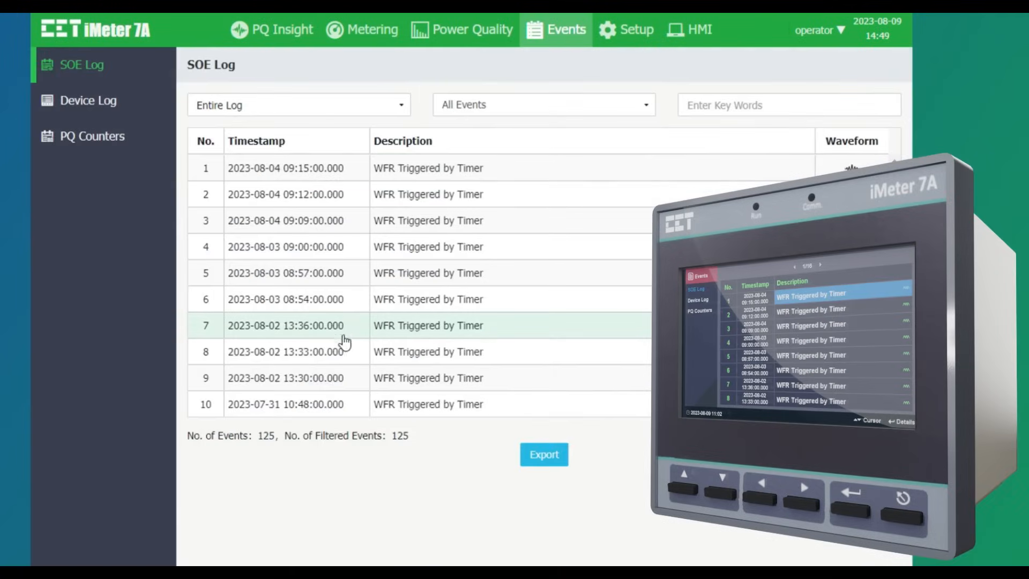
View and zoom out the latest event's waveform, then view the dip event's waveform, closing each
{"action": "left_click", "coordinate": [849, 167]}
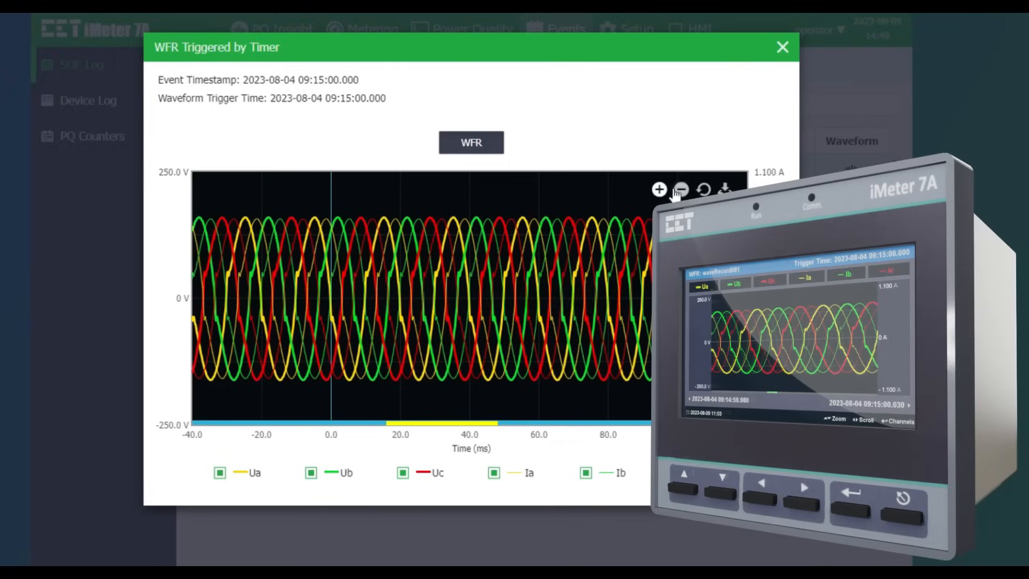
{"action": "left_click", "coordinate": [681, 189]}
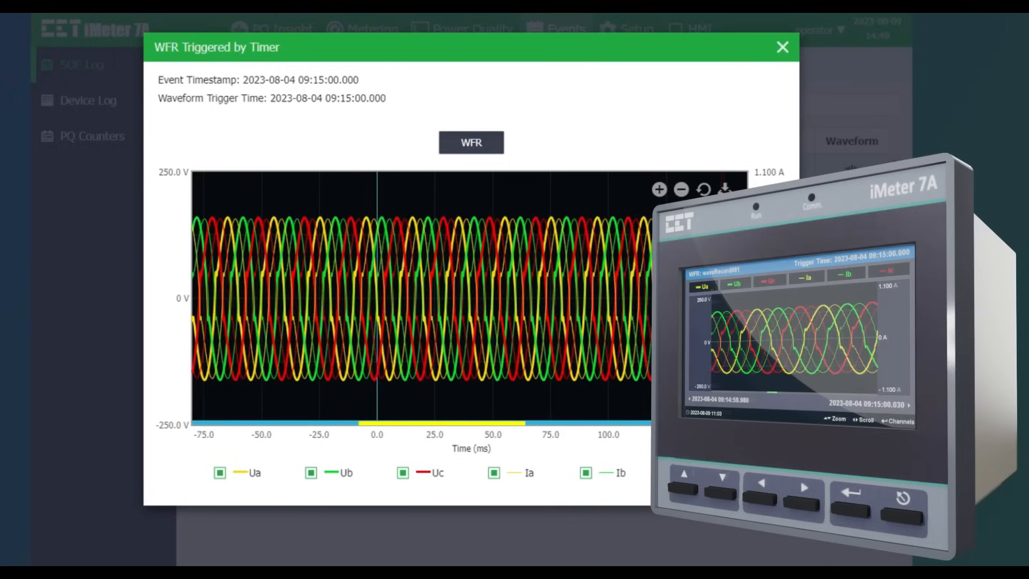
{"action": "left_click", "coordinate": [781, 47]}
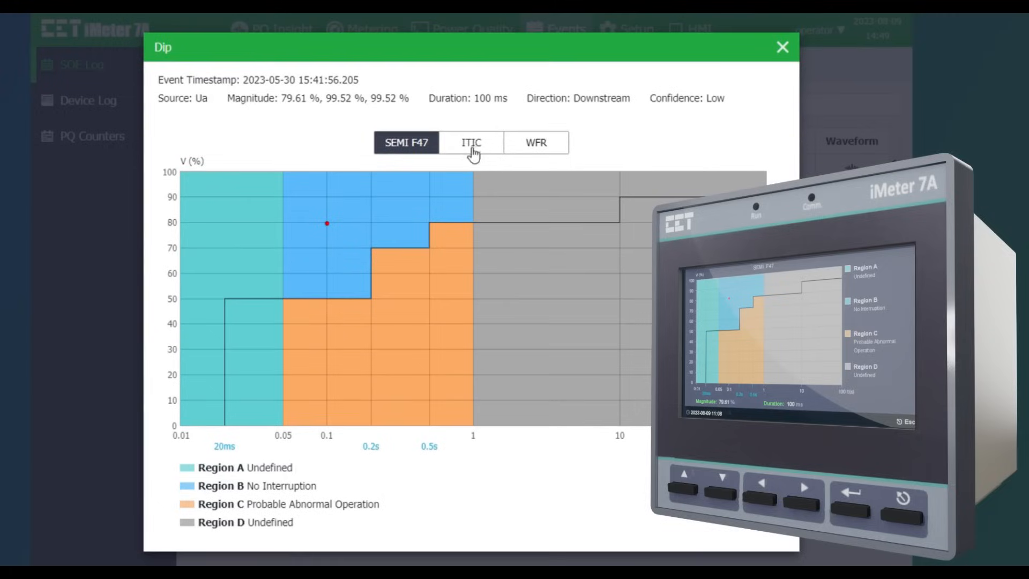
{"action": "left_click", "coordinate": [536, 142]}
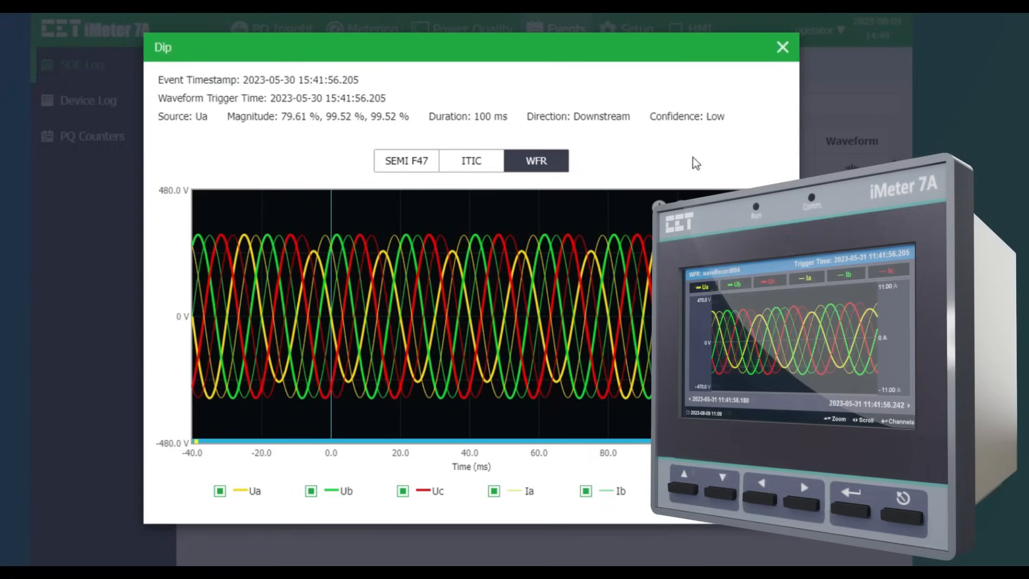
{"action": "left_click", "coordinate": [782, 47]}
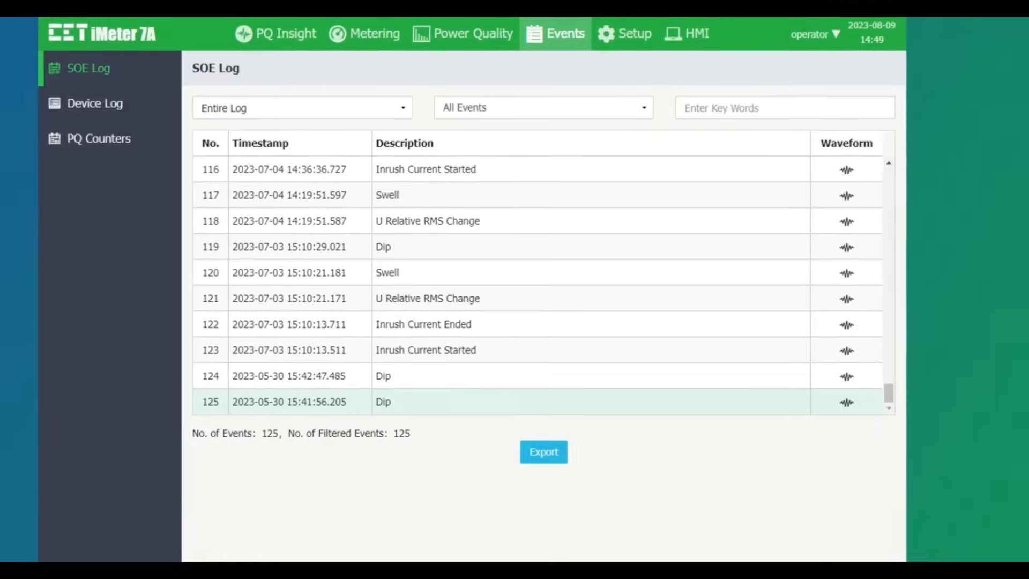